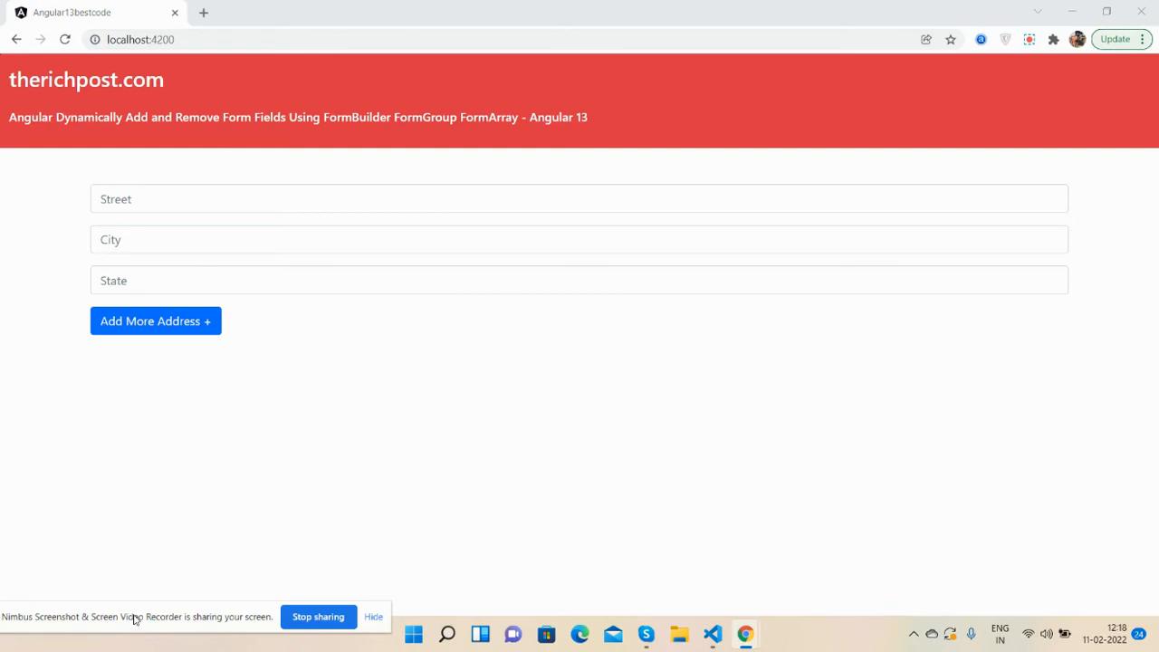
pyautogui.moveTo(77, 438)
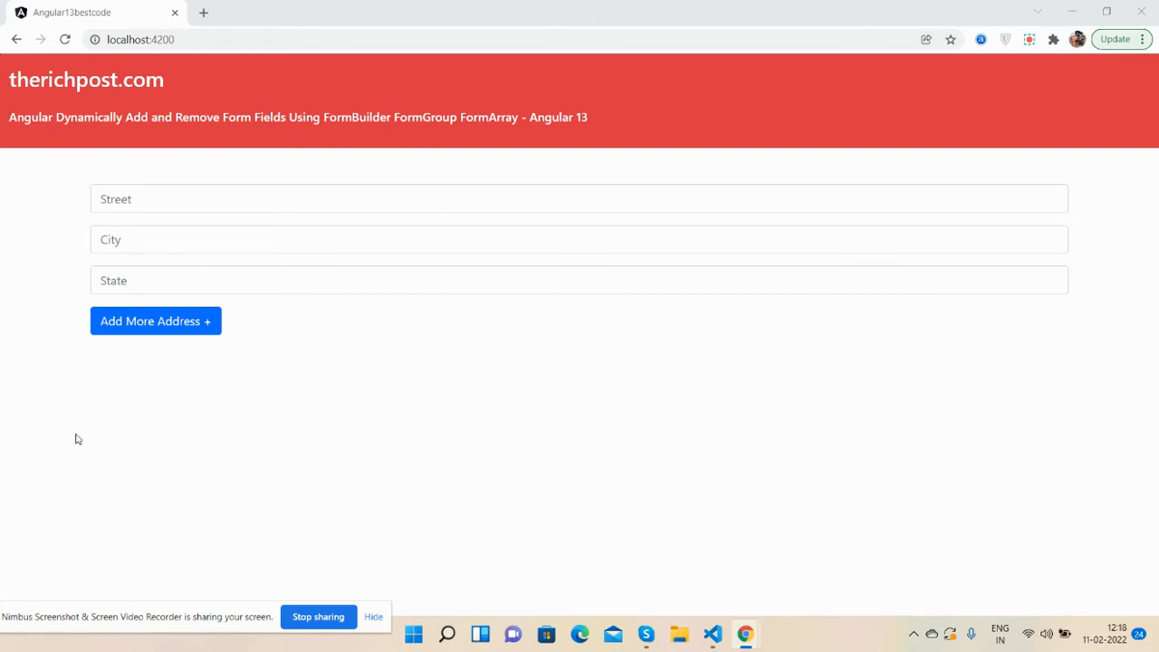
pyautogui.moveTo(153, 208)
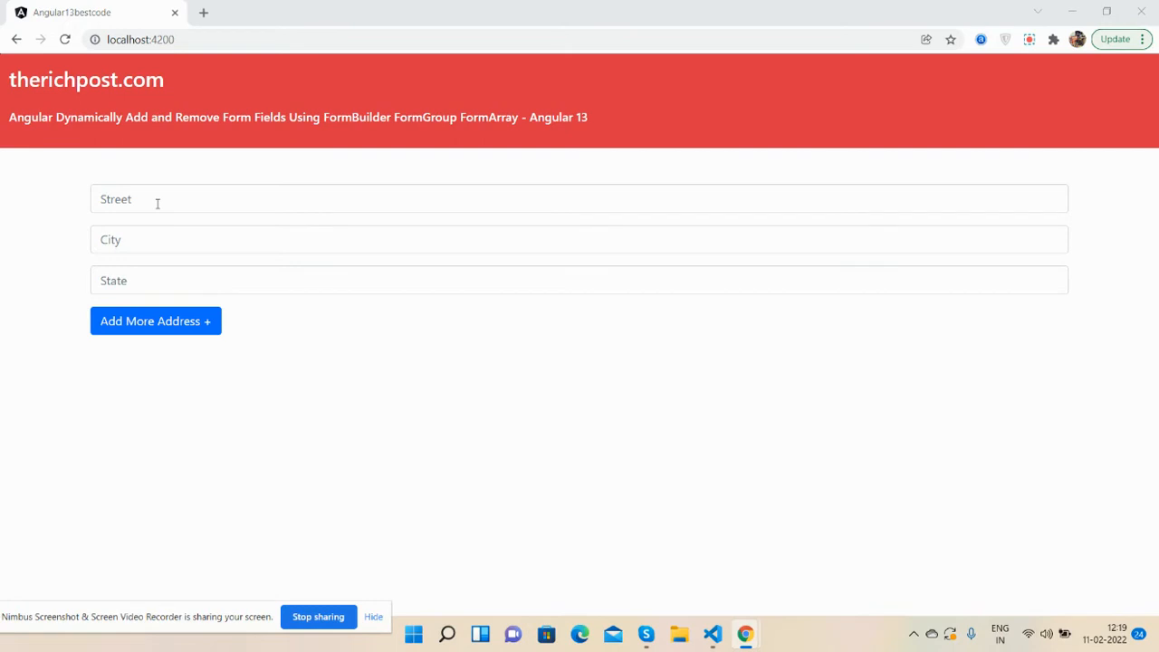
pyautogui.moveTo(159, 276)
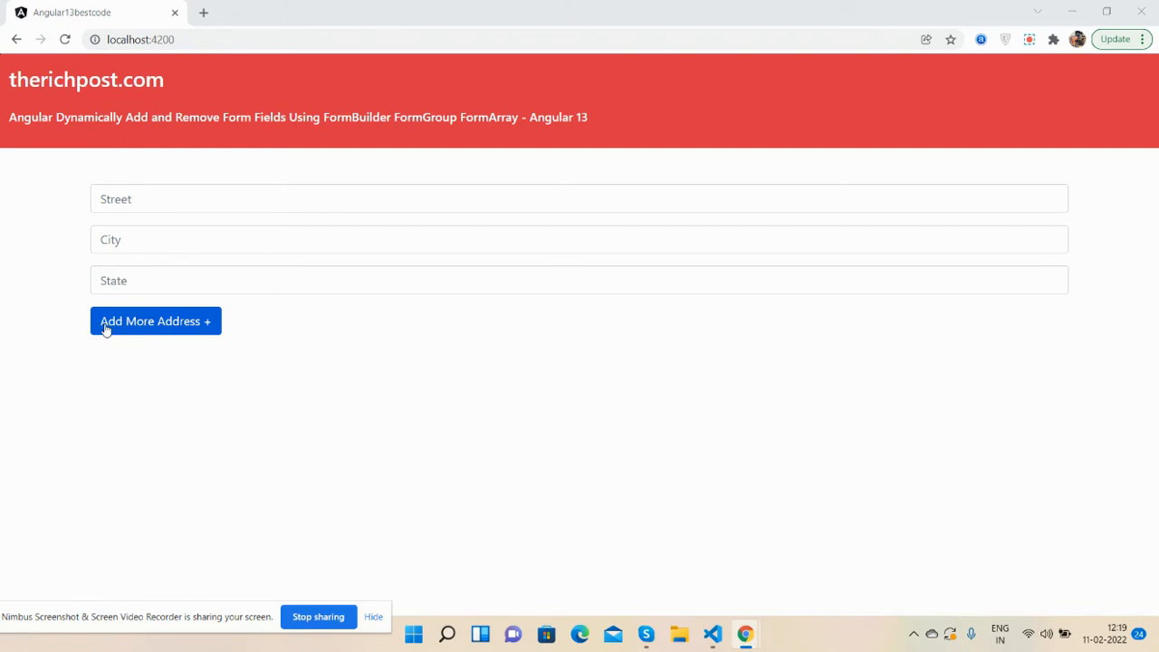
# - Add a second address block, remove it, then add more Street/City/State blocks
pyautogui.click(155, 321)
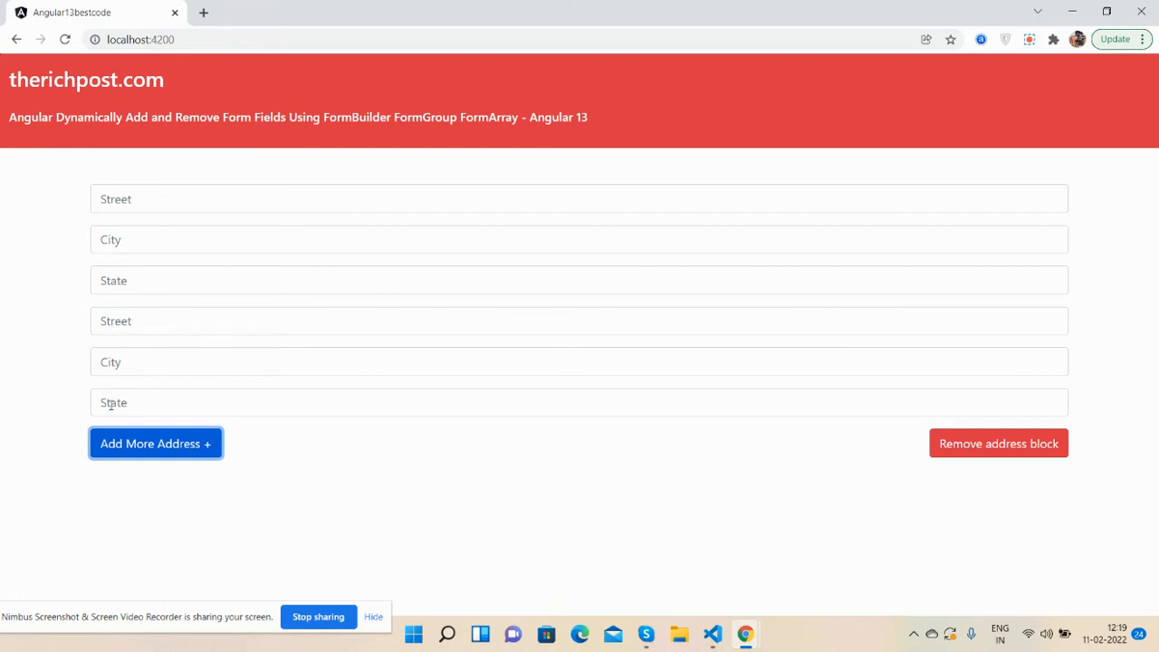
pyautogui.moveTo(994, 457)
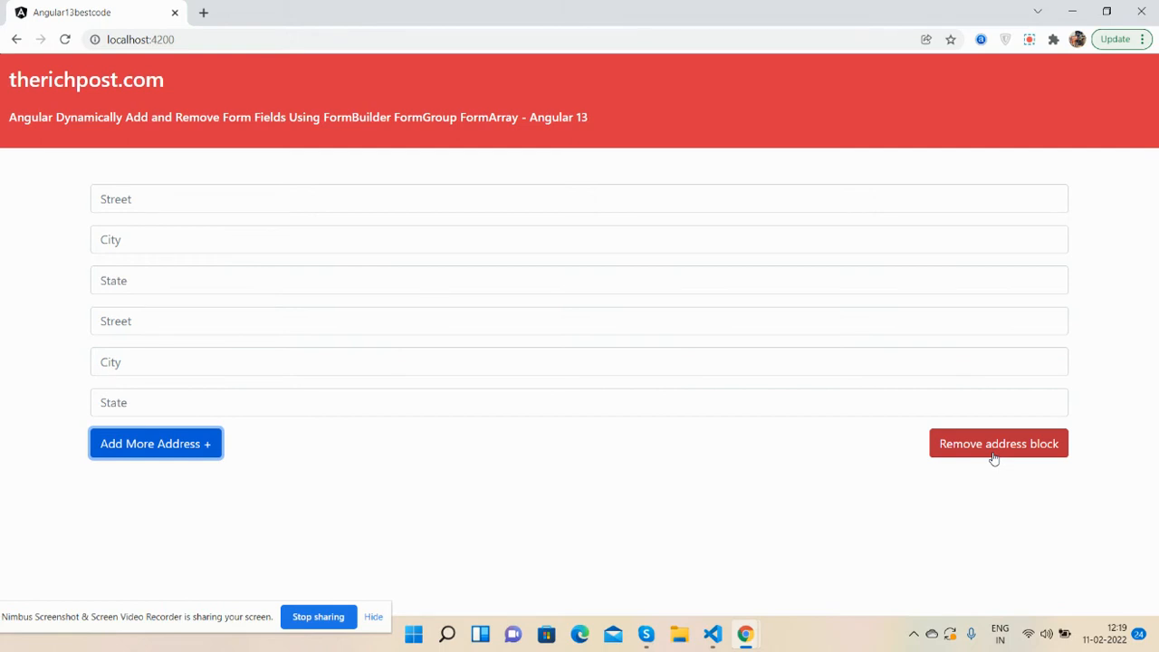
pyautogui.moveTo(961, 437)
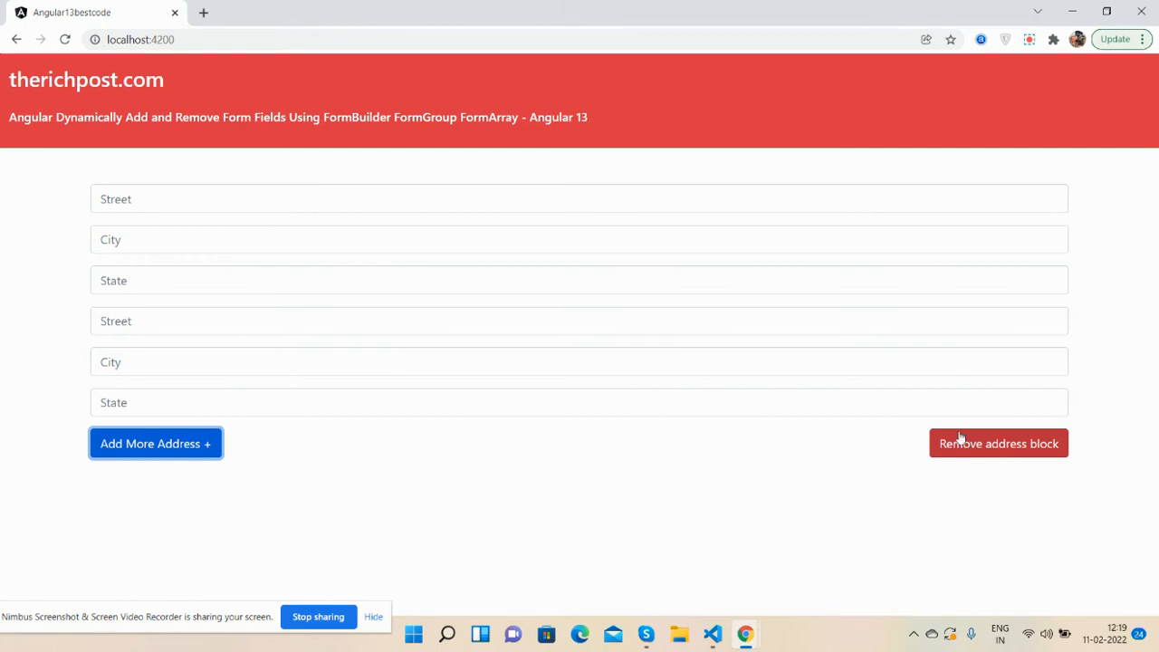
pyautogui.click(998, 443)
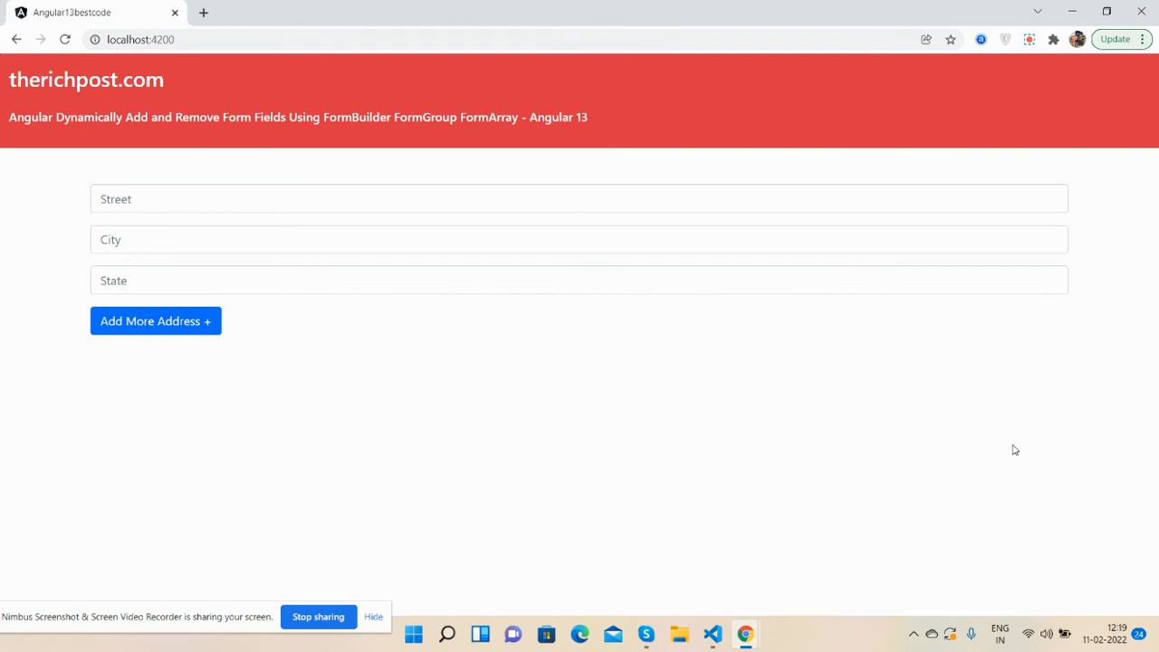
pyautogui.click(154, 321)
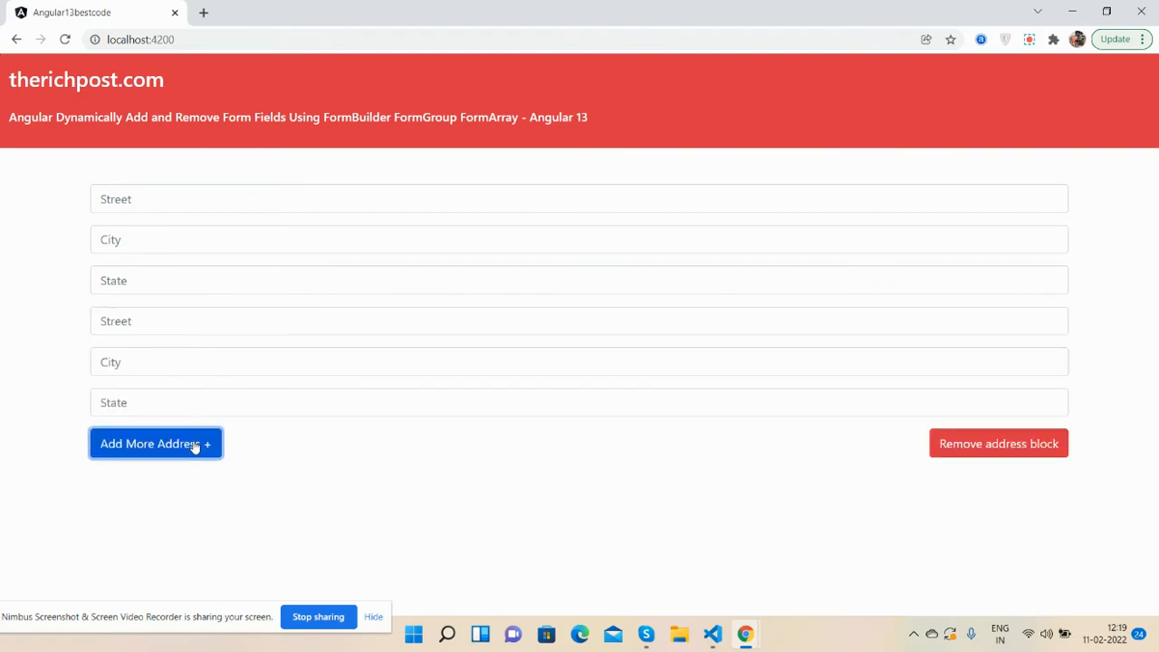
pyautogui.click(155, 443)
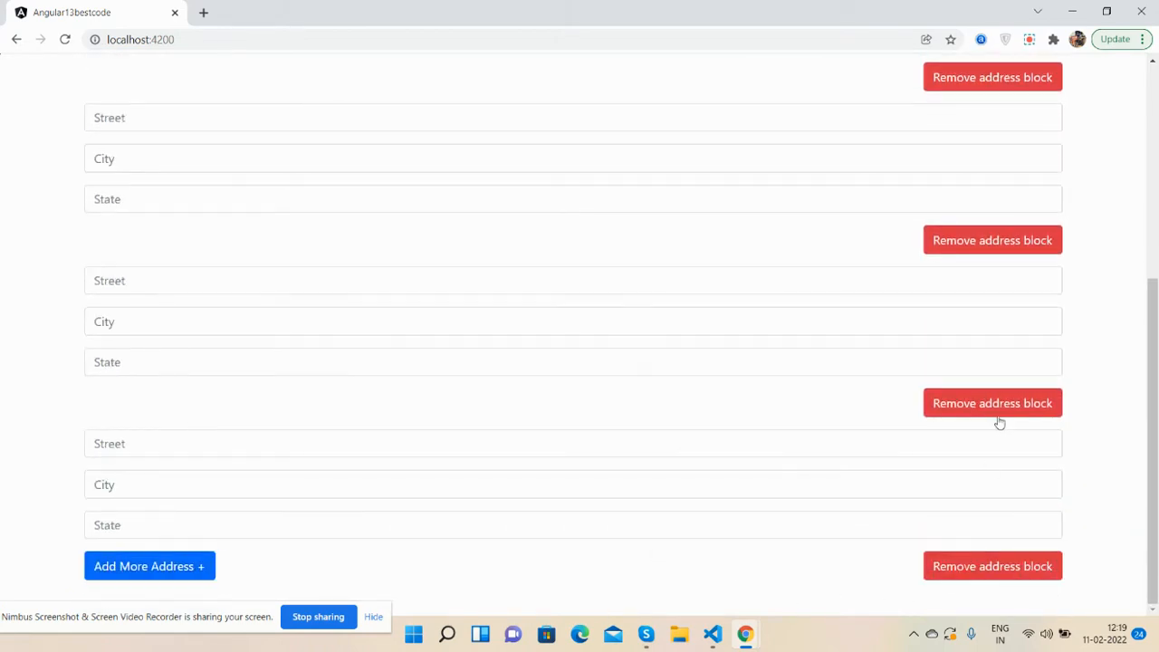
# - Remove the extra address blocks, add another, then remove one again
pyautogui.click(992, 403)
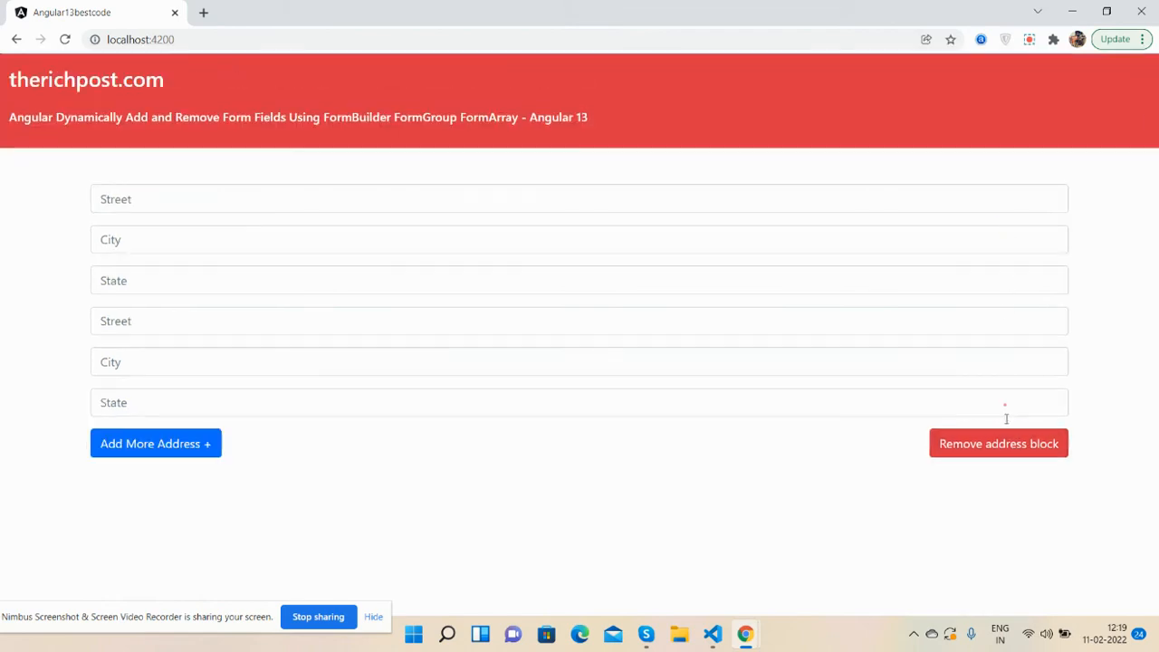
pyautogui.click(998, 443)
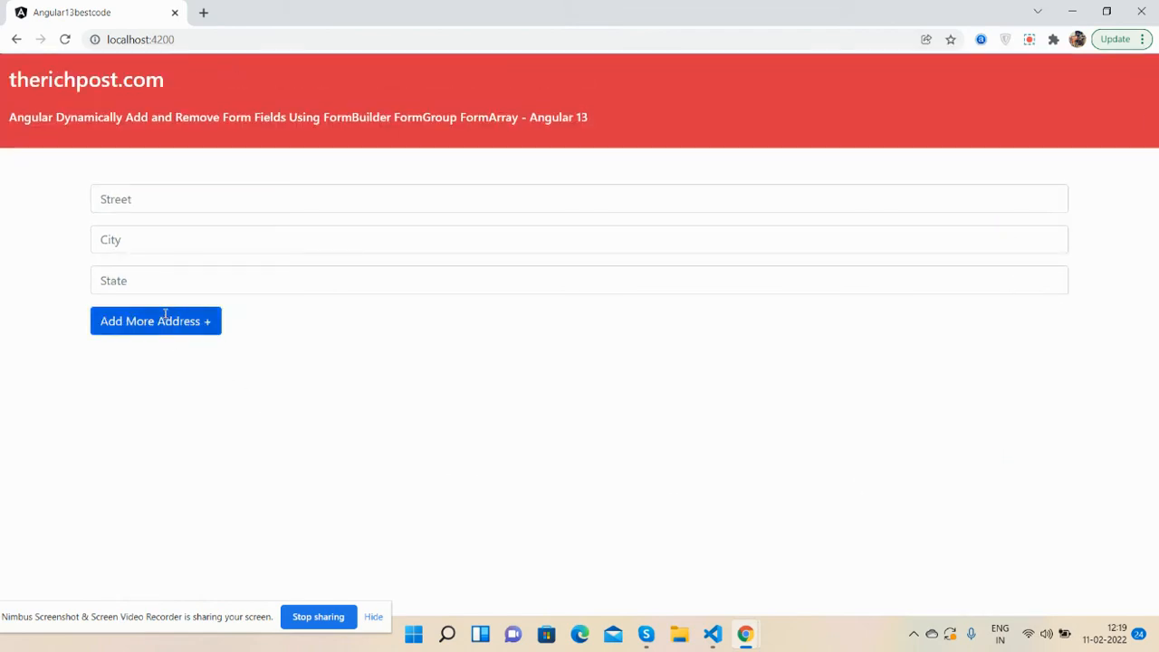
pyautogui.click(155, 321)
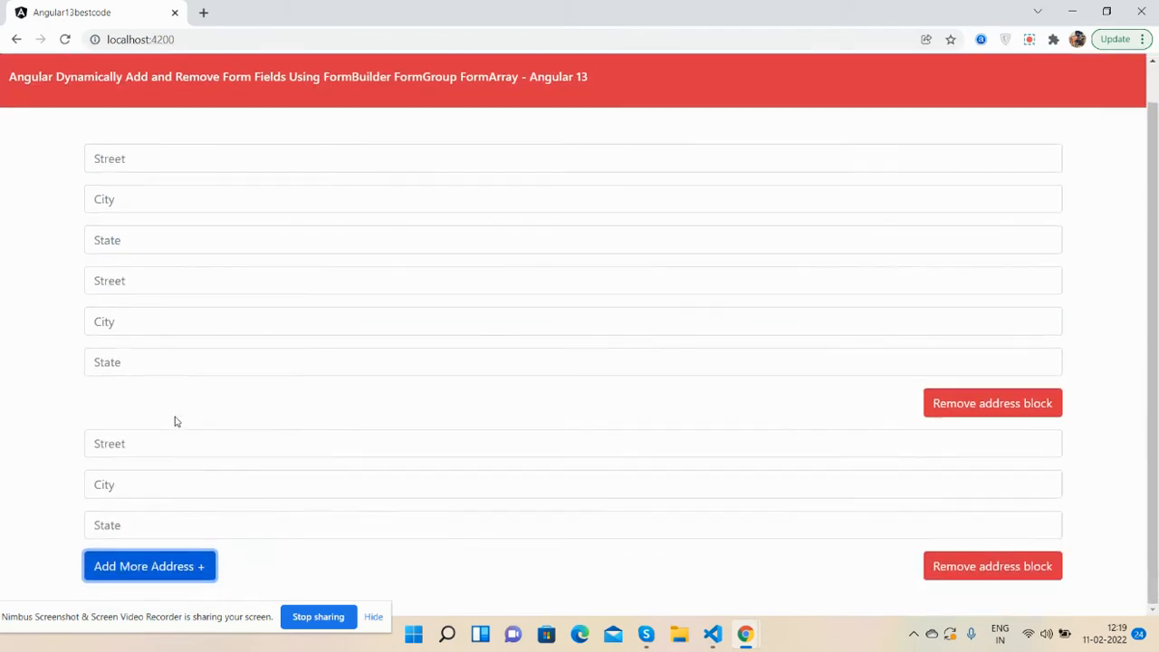
pyautogui.moveTo(734, 387)
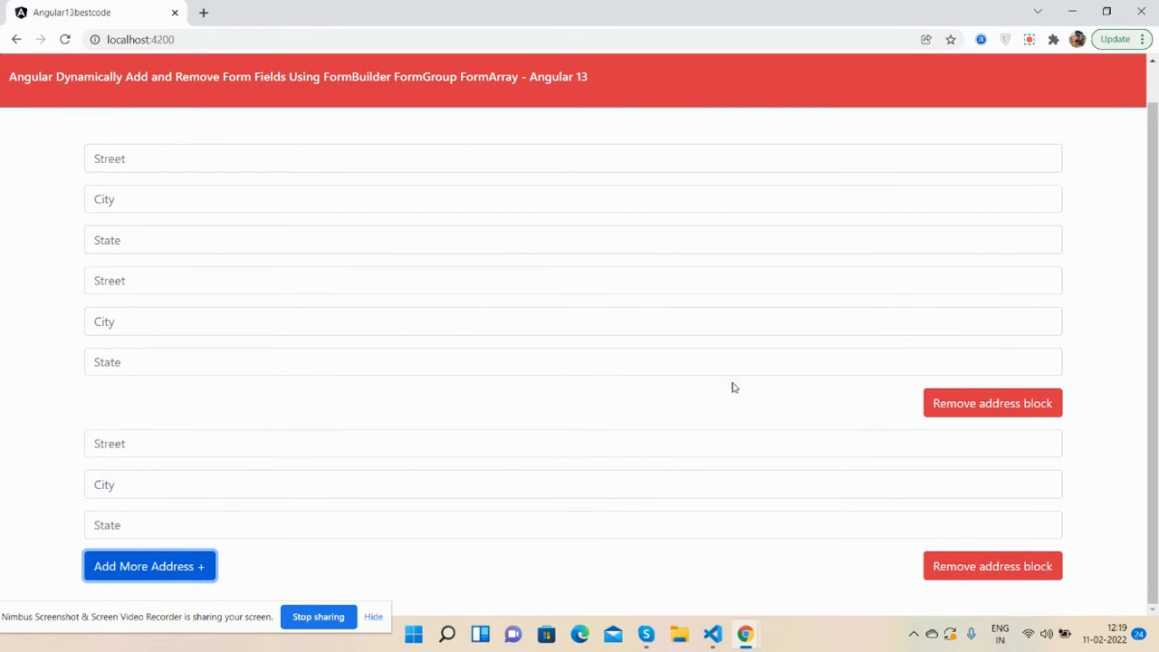
pyautogui.click(992, 403)
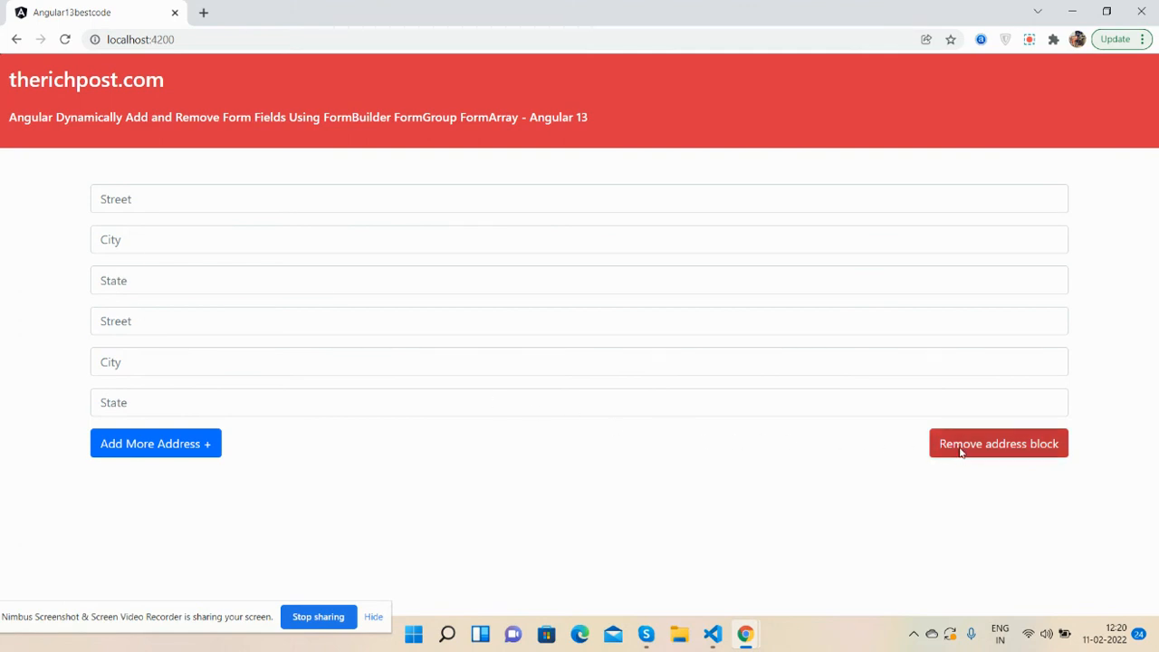
# - Remove the second address block, leaving only the first Street/City/State block
pyautogui.click(998, 443)
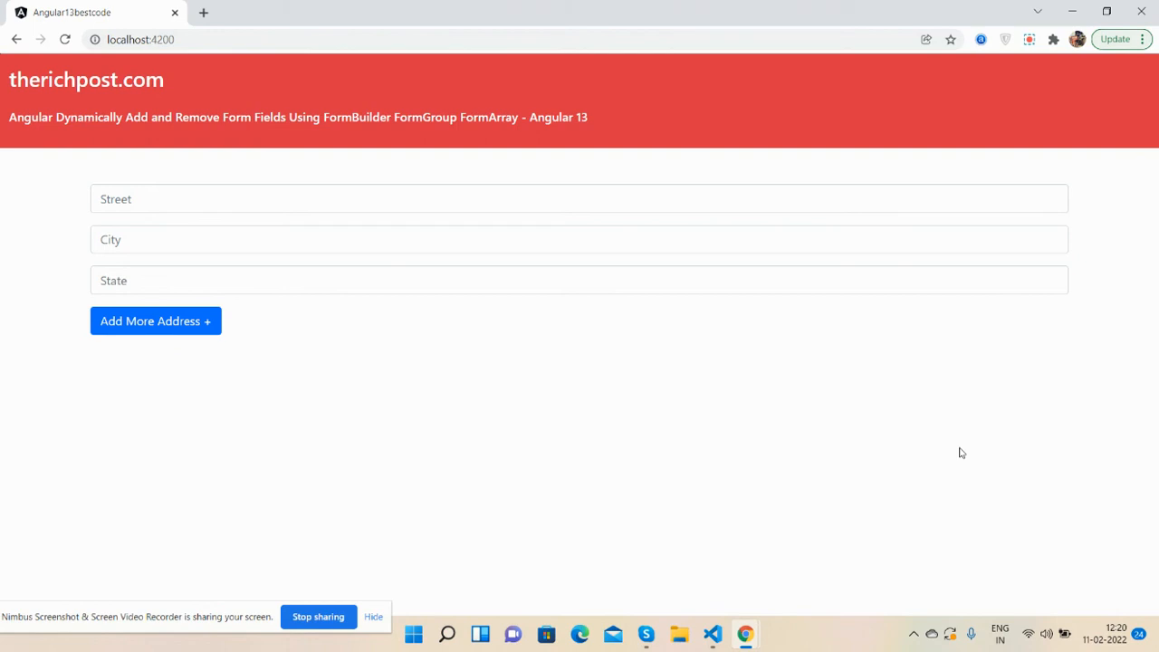
pyautogui.moveTo(480, 473)
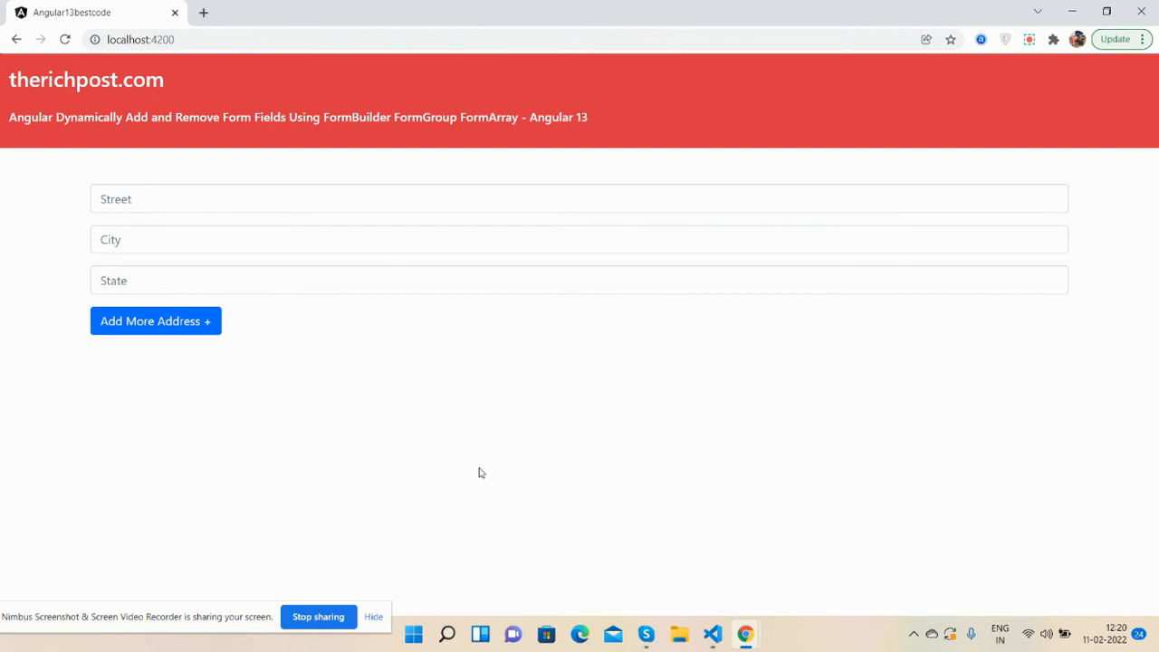